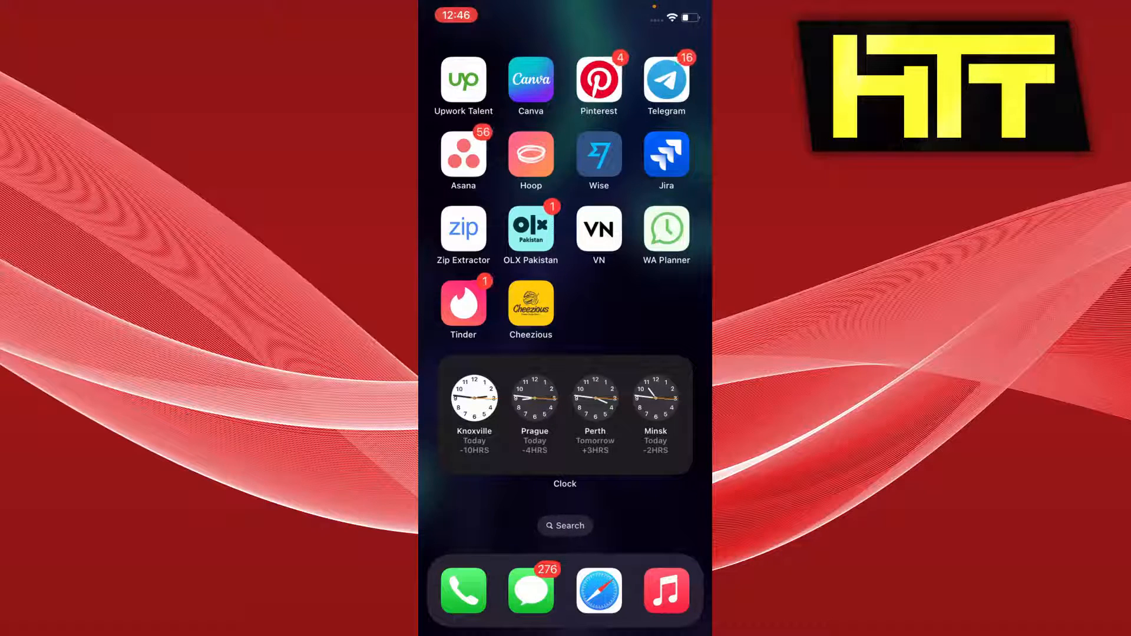
Step: Launch Telegram and scroll the Settings page down to the help options
click(666, 79)
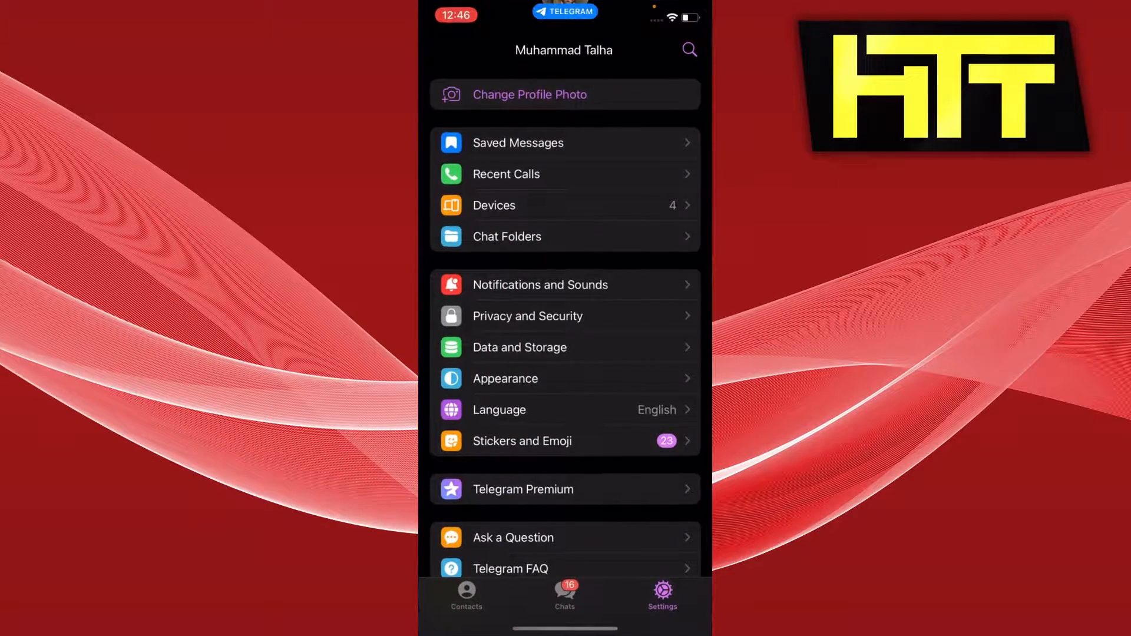
scroll(up, 3)
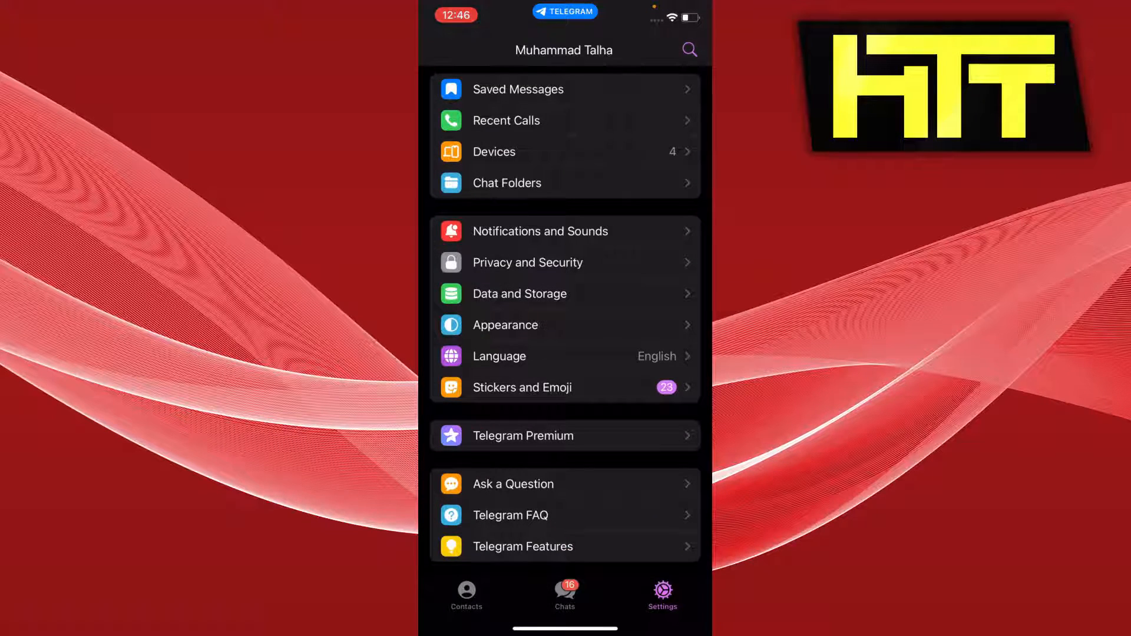
click(512, 483)
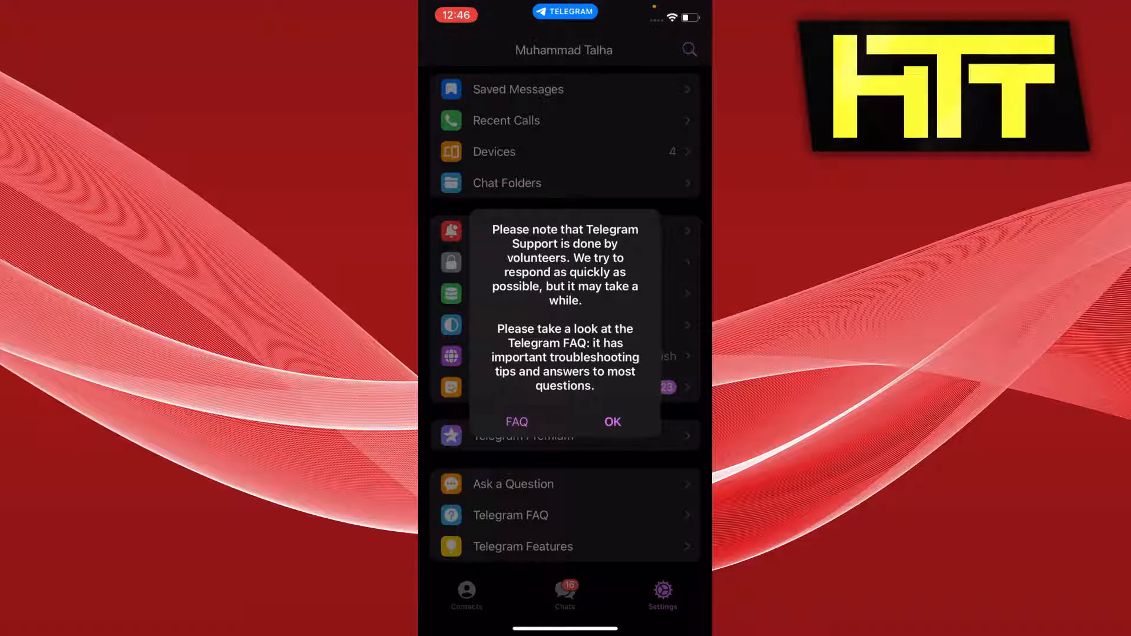
click(612, 421)
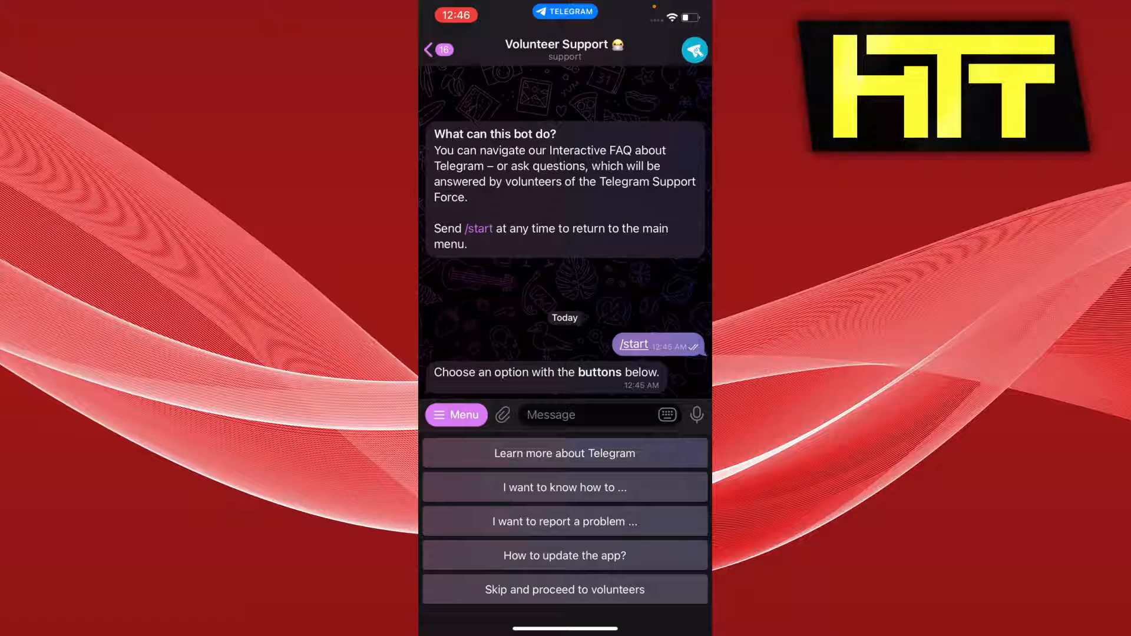
click(660, 592)
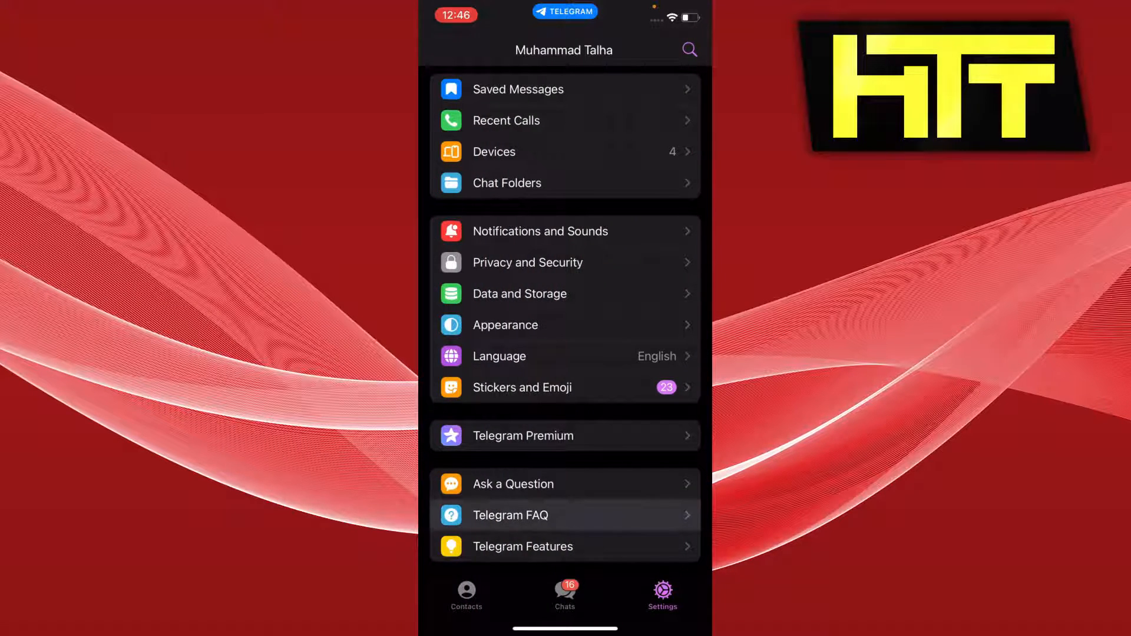
Step: Browse the Telegram FAQ page through its accounts, bots and troubleshooting questions
click(510, 515)
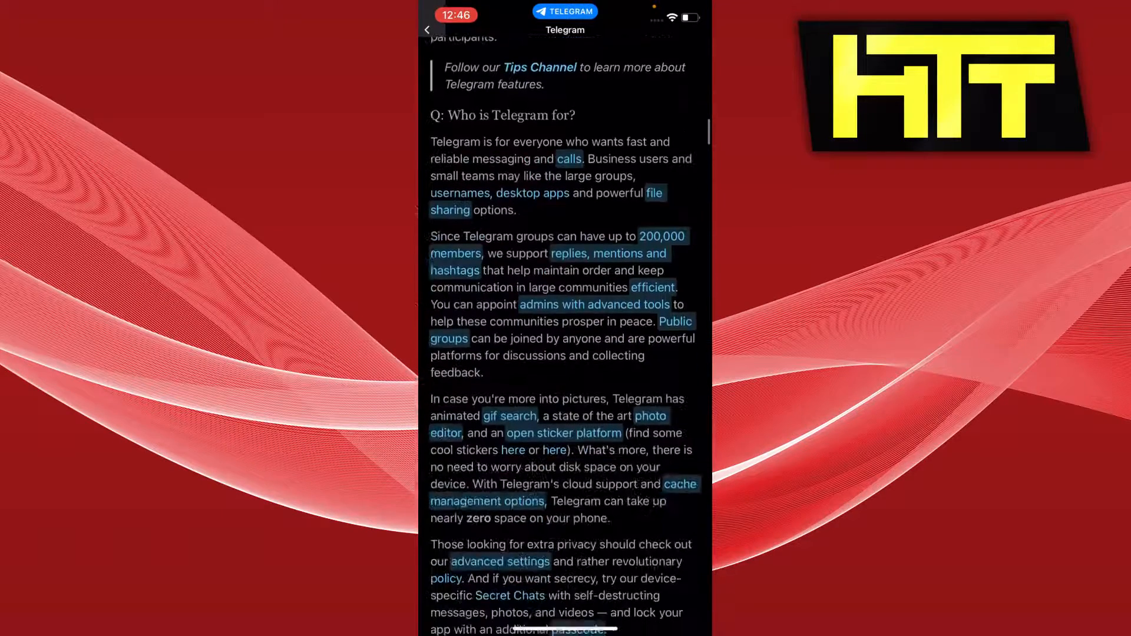
scroll(down, 3)
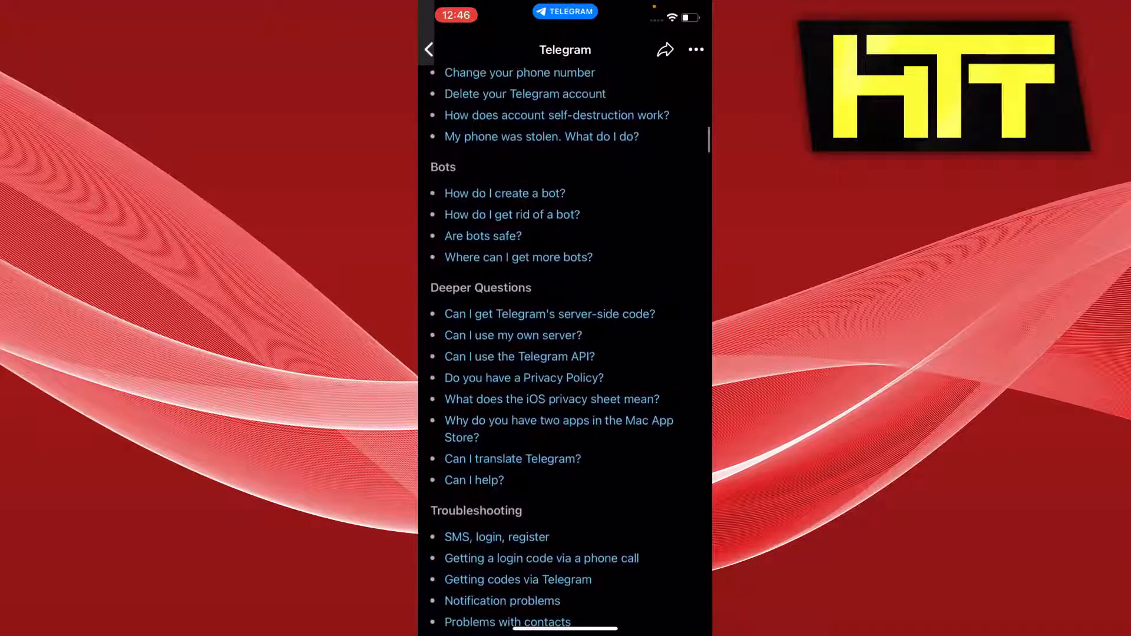
scroll(up, 3)
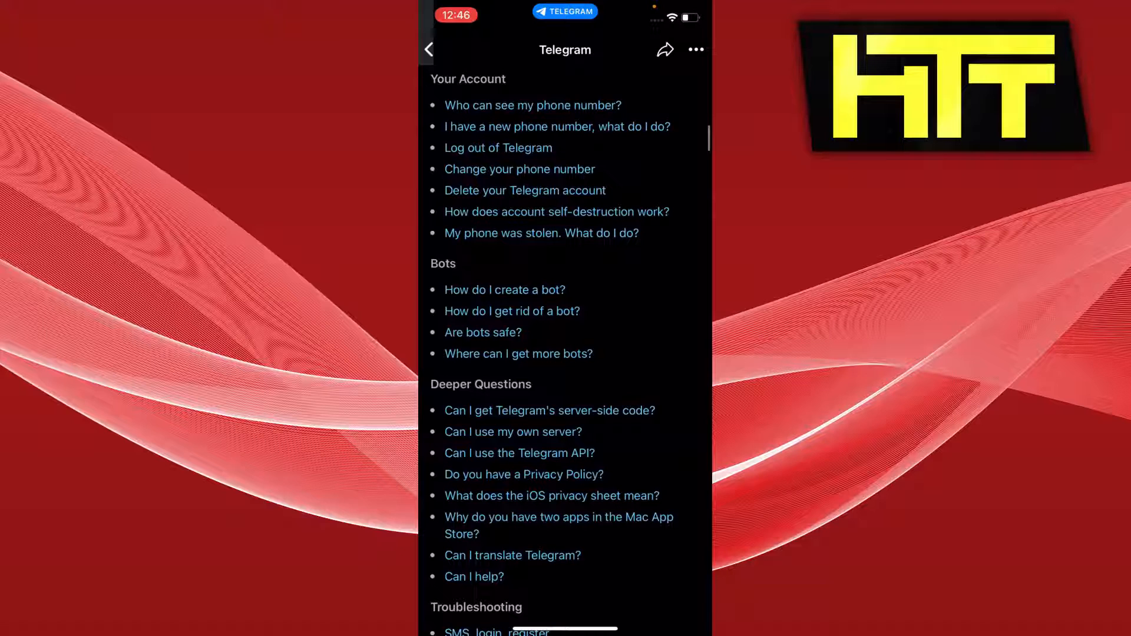
scroll(down, 3)
text(t)
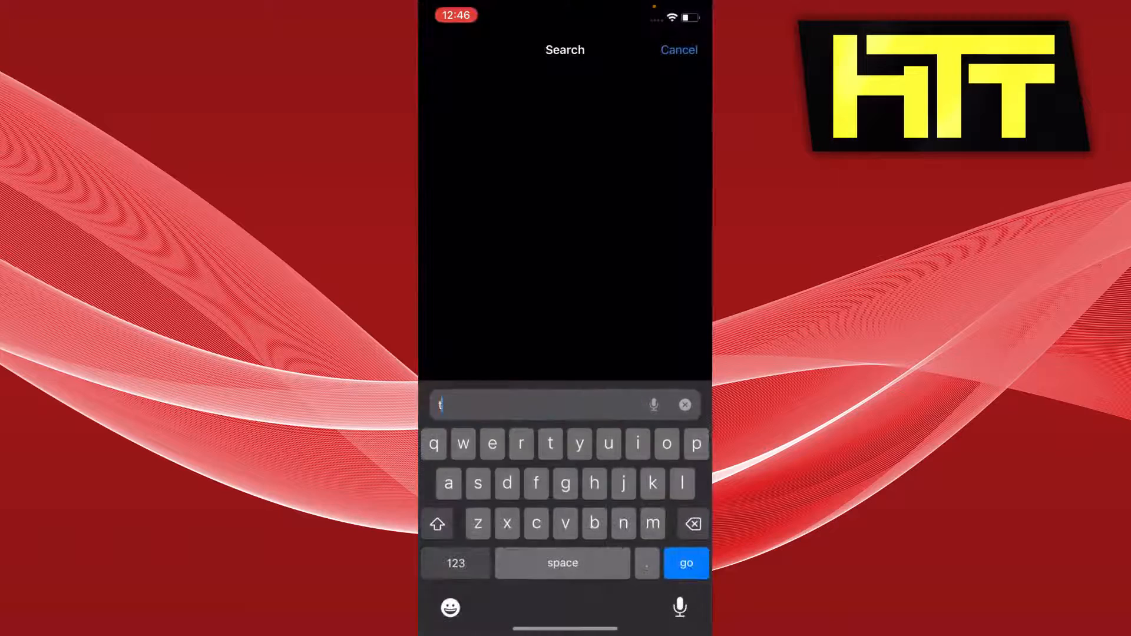
Step: Search Google for 'telegram support' in Safari and choose the telegram.org support result
text(elegram suppor)
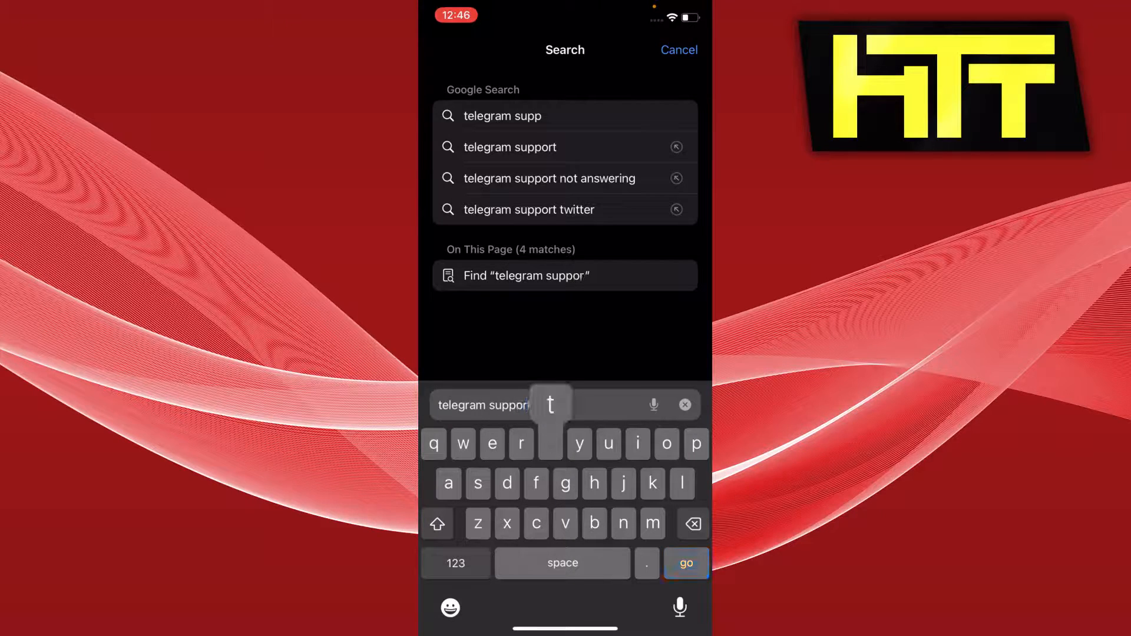
click(686, 563)
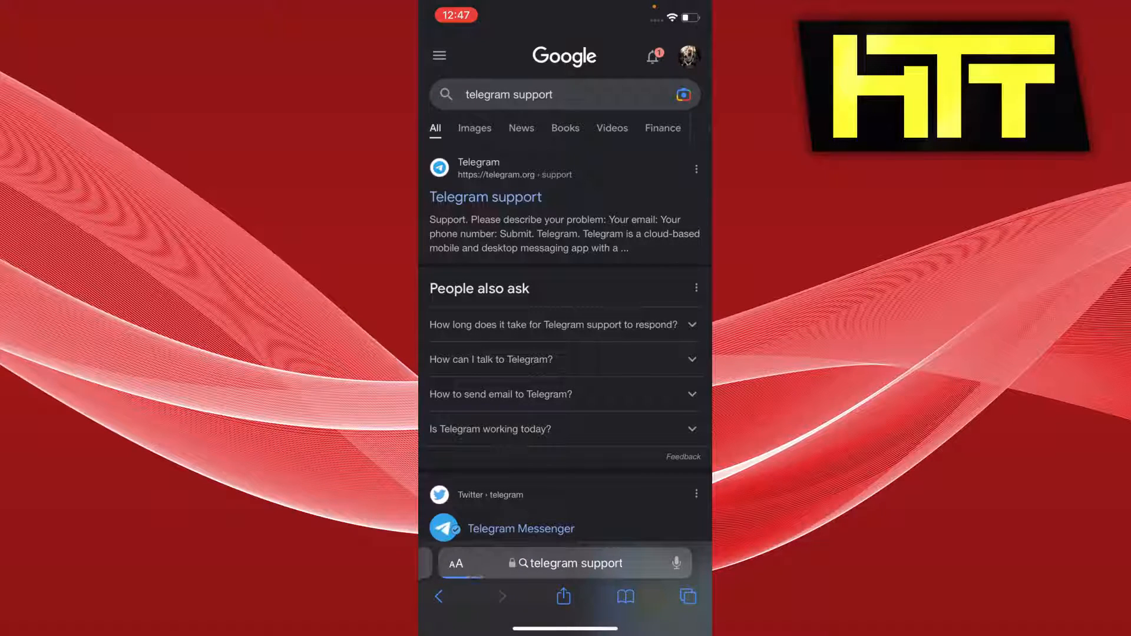
click(565, 563)
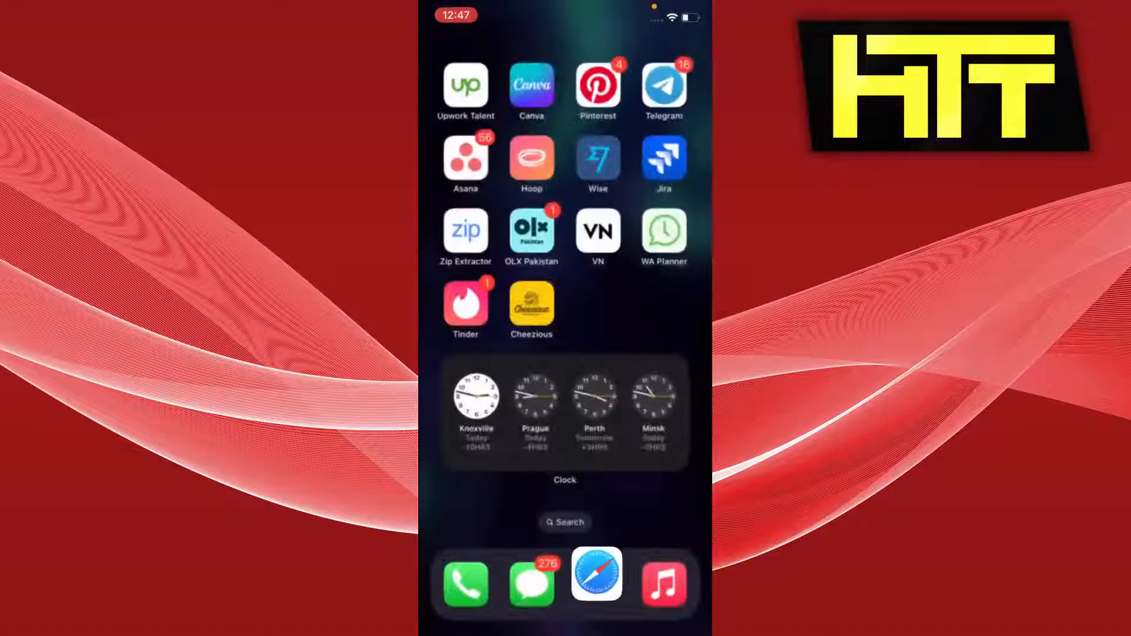
Step: Launch VPN Proxy Master from the home screen and connect to a Basic Fast Server
scroll(left, 3)
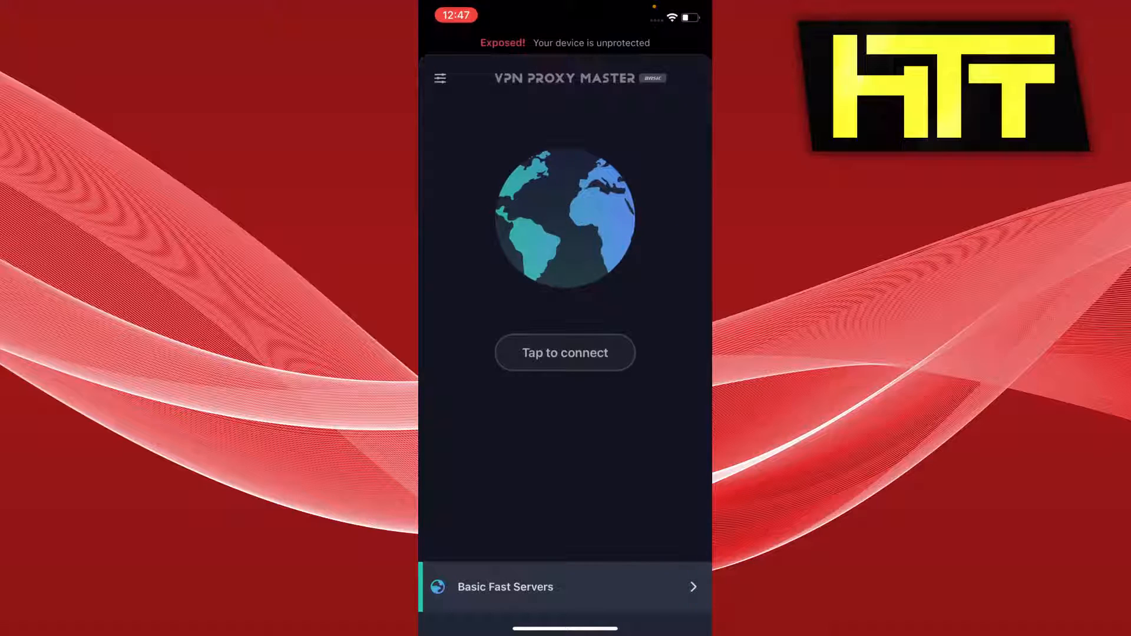
click(564, 352)
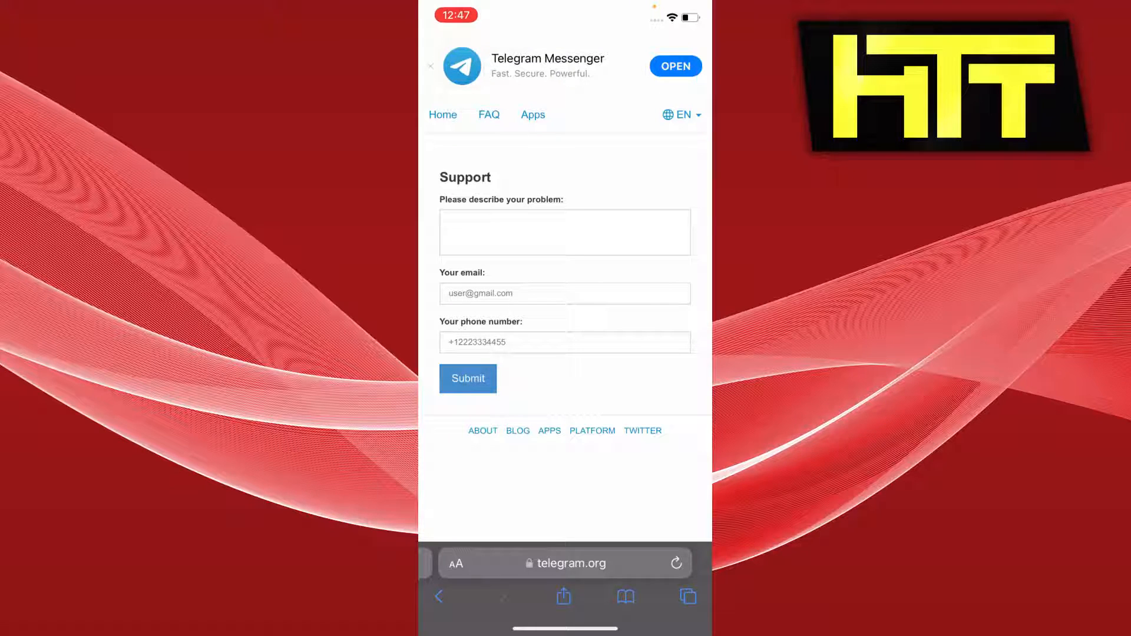
Step: Write 'Hello i lost my data' recovery request for 25 December in the problem box
click(566, 232)
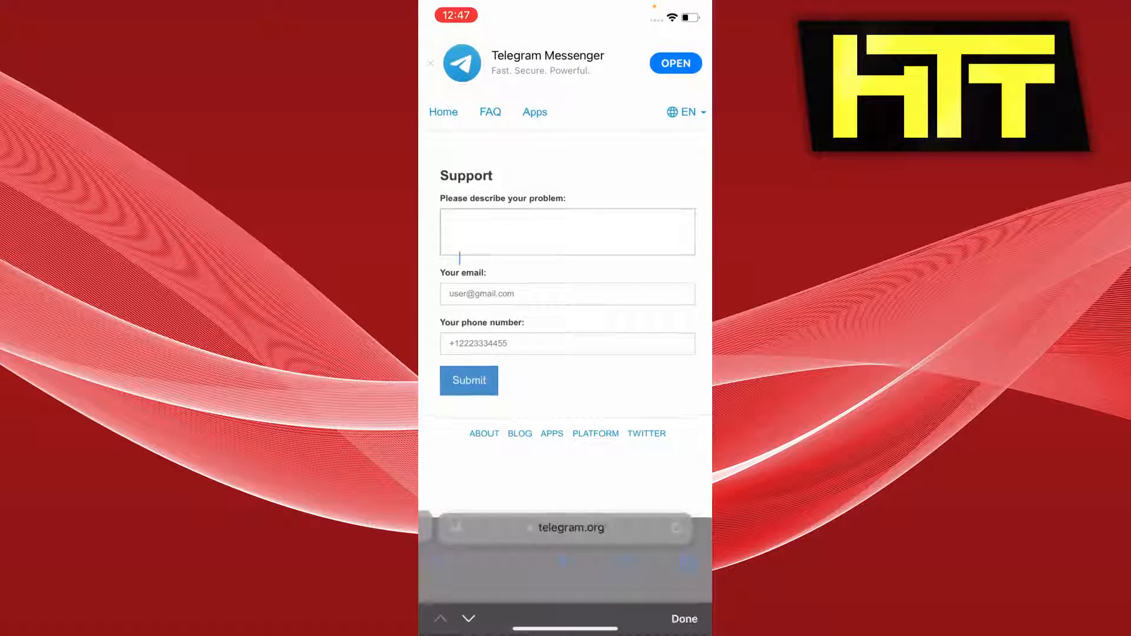
click(567, 230)
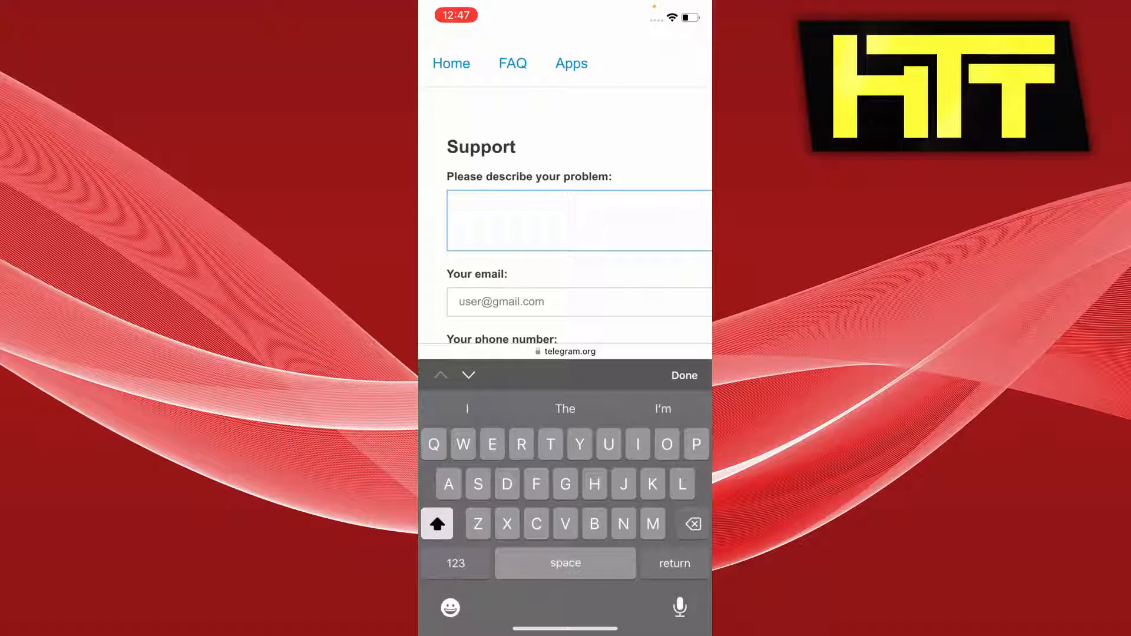
text(Hello)
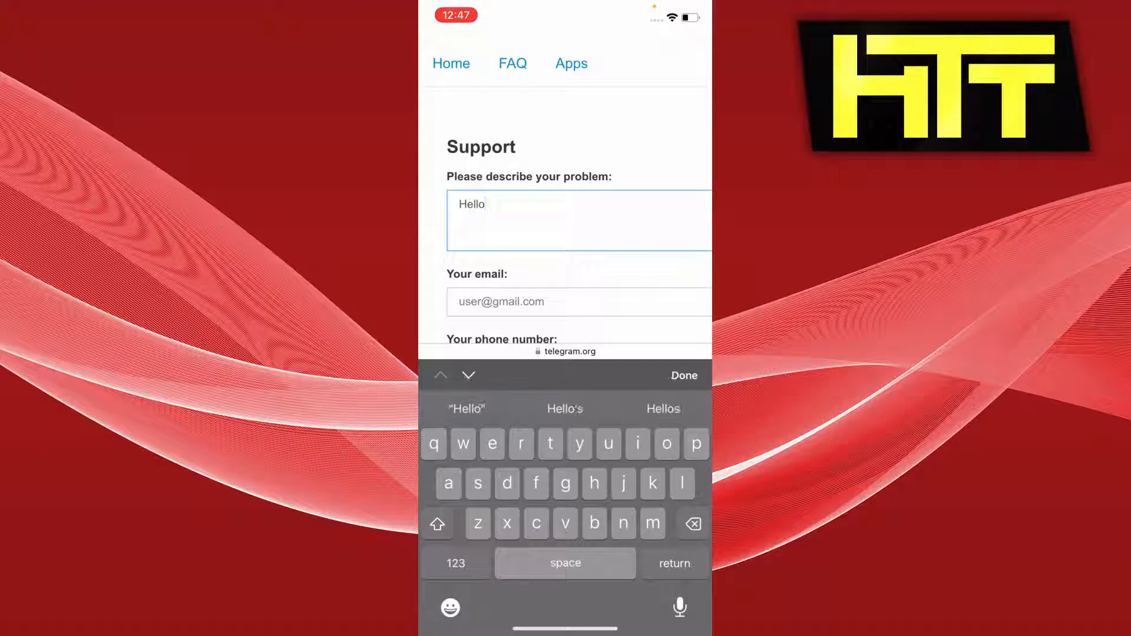
text(i lost my)
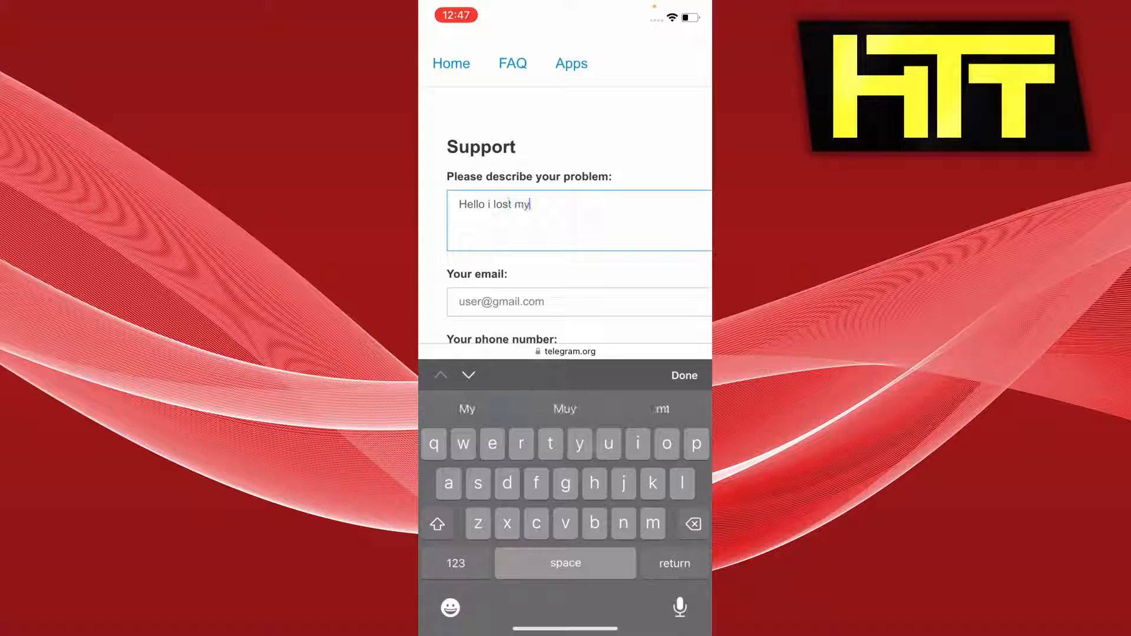
text(data)
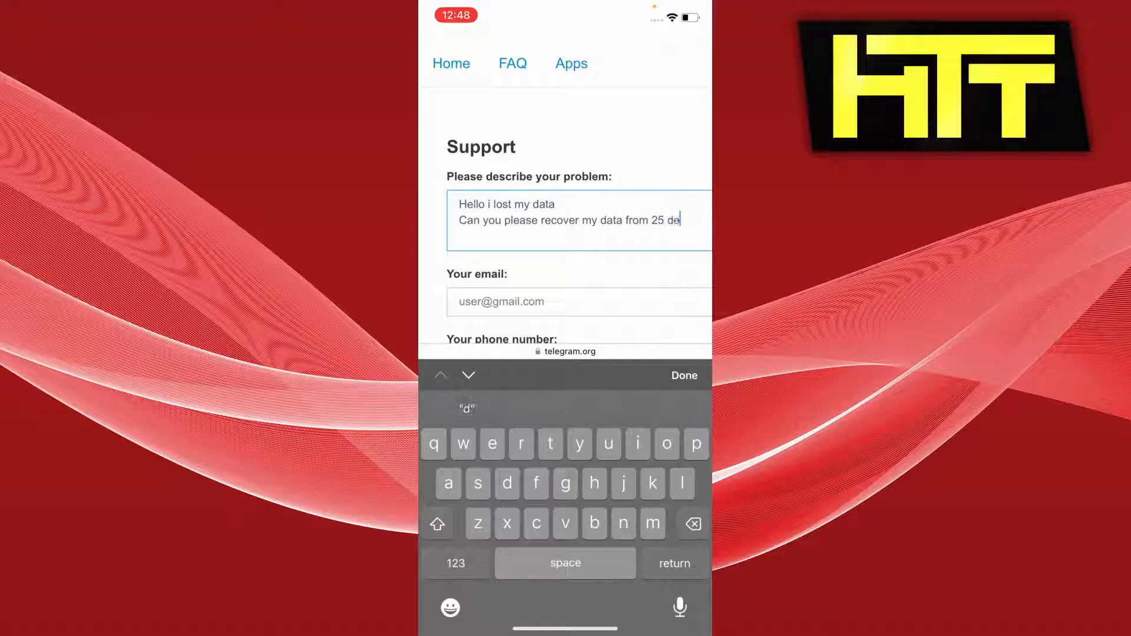
text(cem)
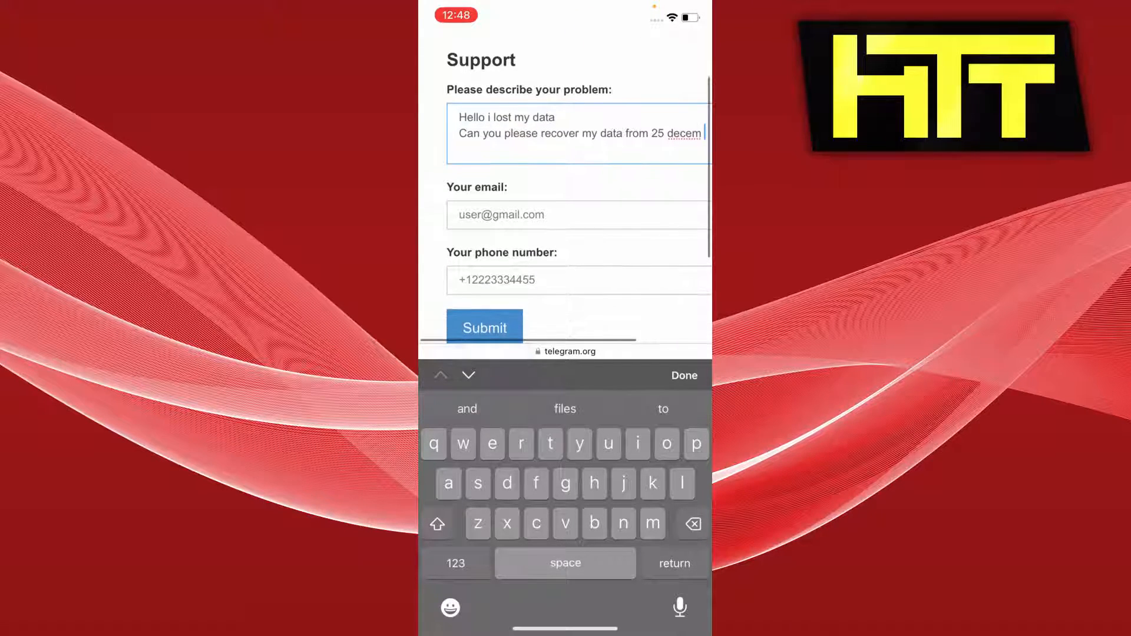
scroll(up, 3)
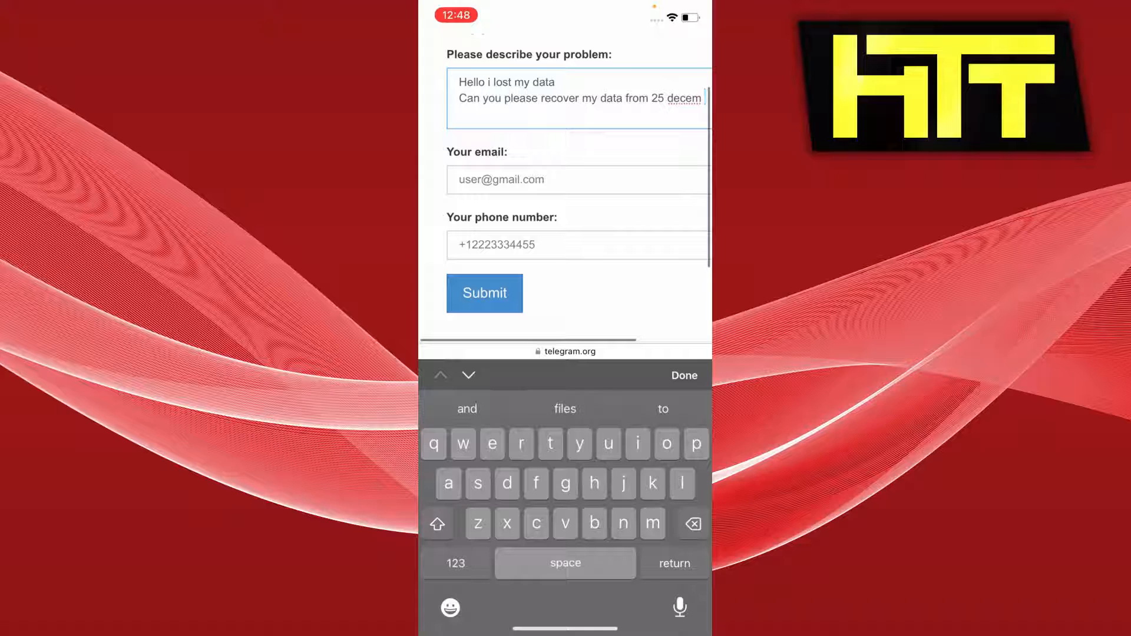